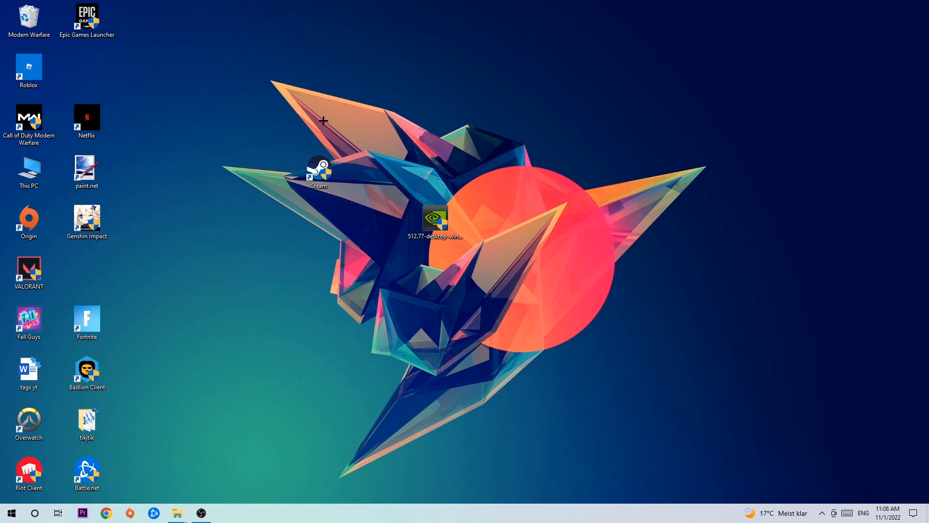
mouse_move(12, 513)
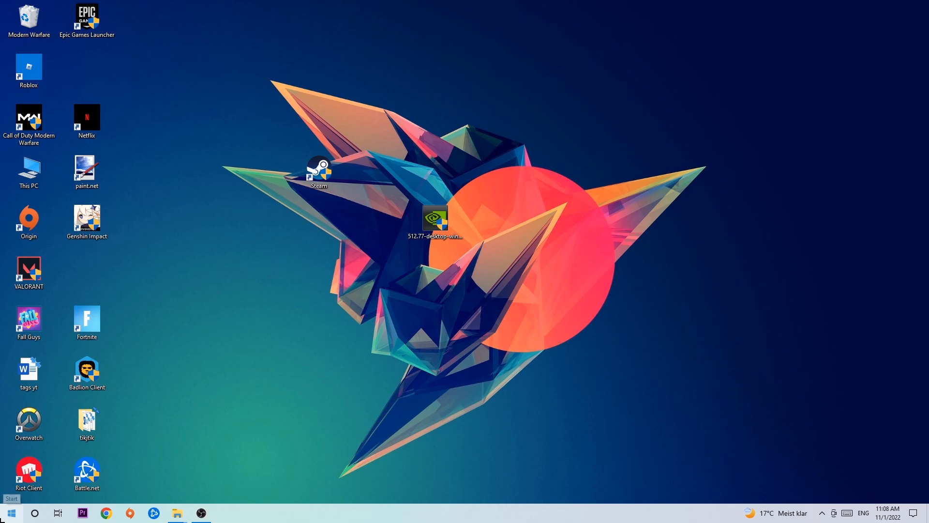
Step: Bring up Windows Defender Firewall from Start, showing private networks connected
click(8, 513)
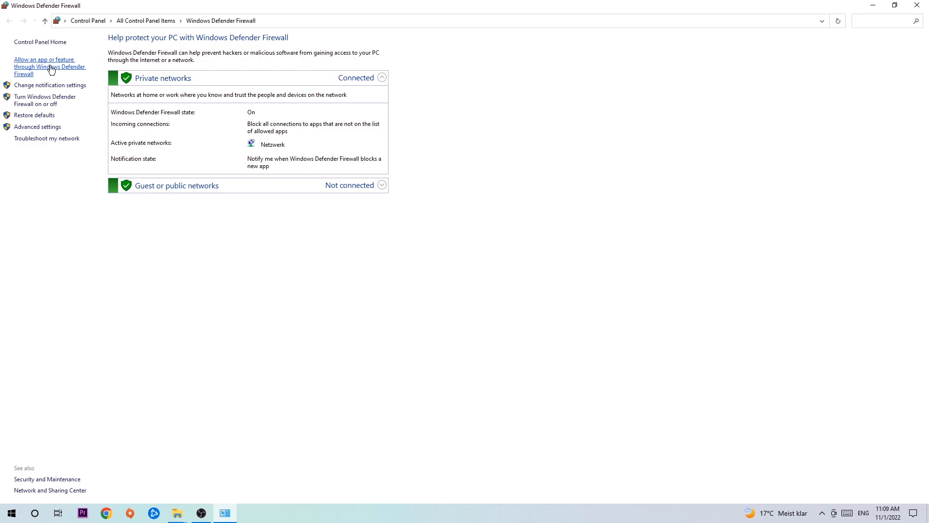
Step: Unlock the allowed apps list via Change settings and start Allow another app
click(49, 60)
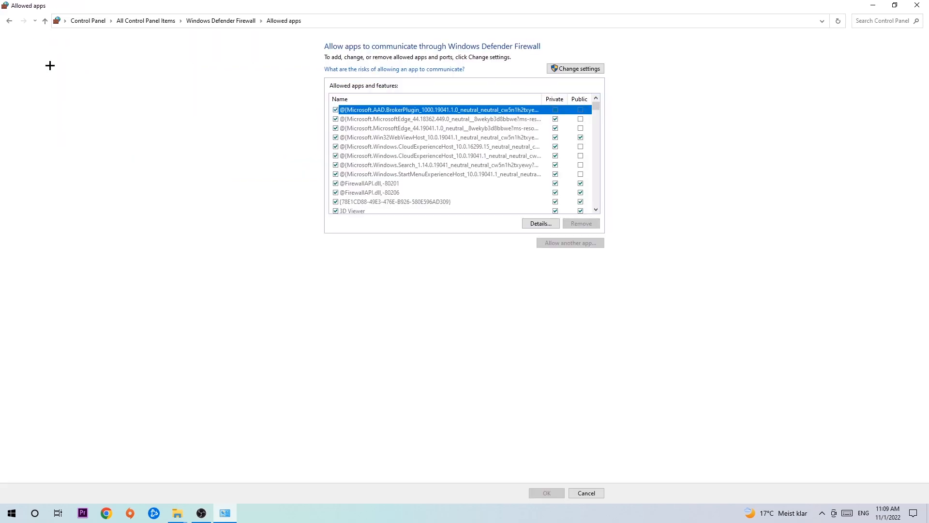
mouse_move(349, 74)
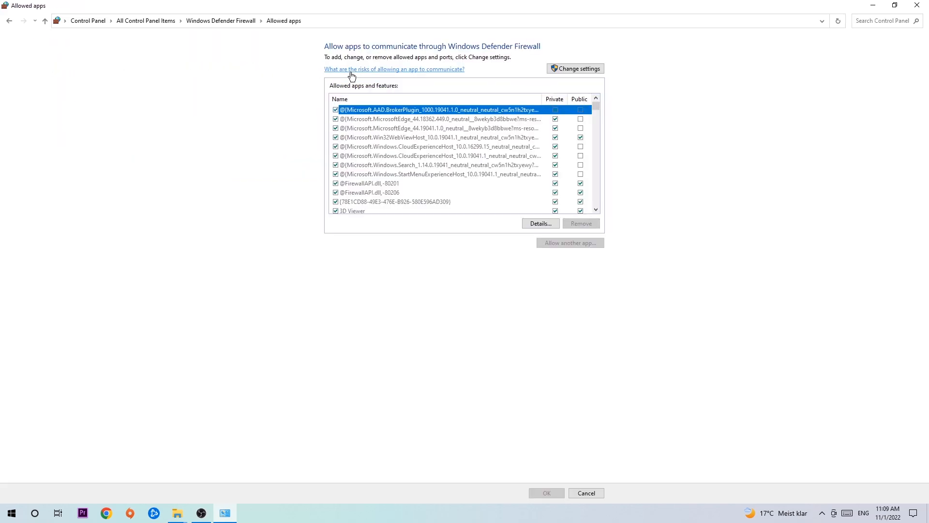
click(578, 68)
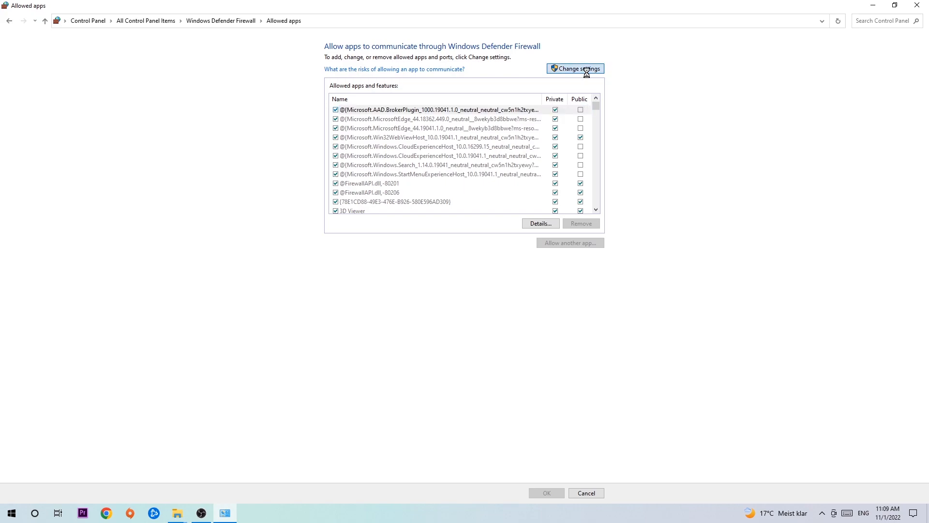
click(574, 68)
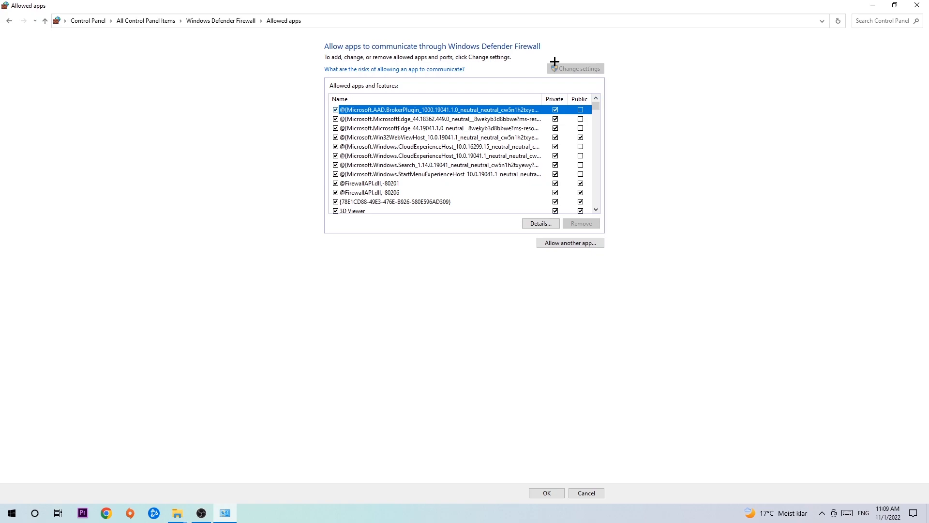
mouse_move(565, 240)
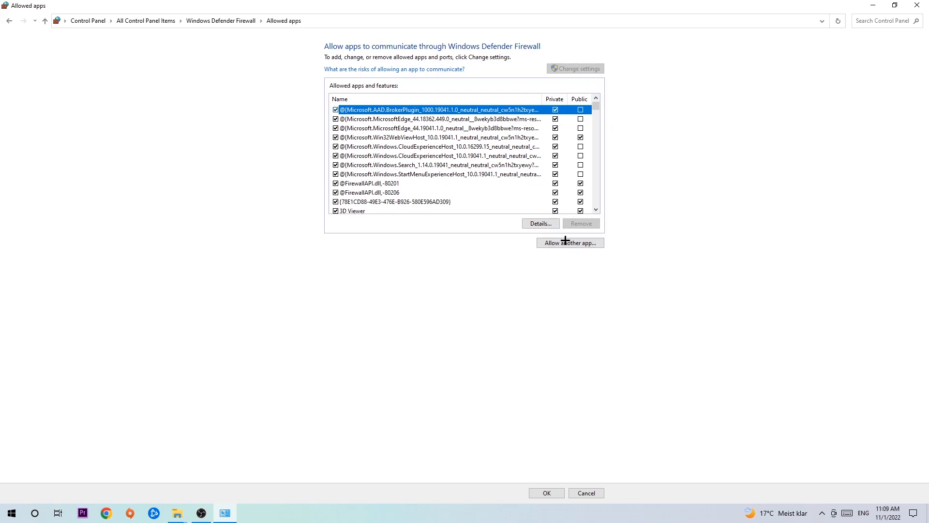
click(570, 242)
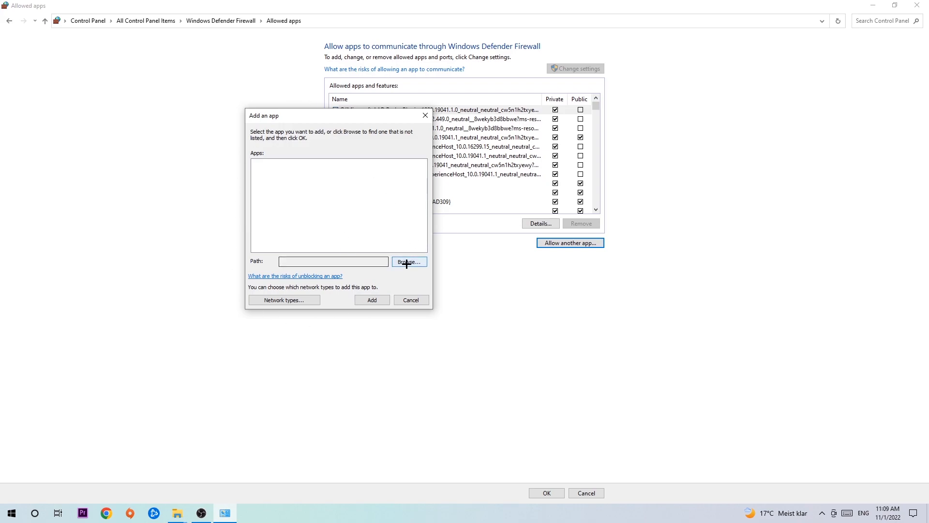
Step: Browse C:\Windows\System32 for a program file, then cancel and close the firewall windows
click(408, 261)
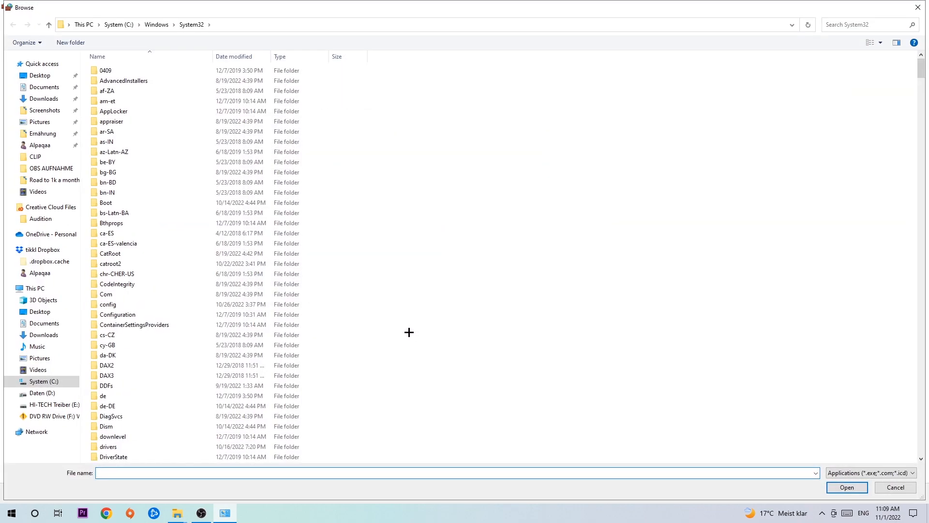
mouse_move(399, 319)
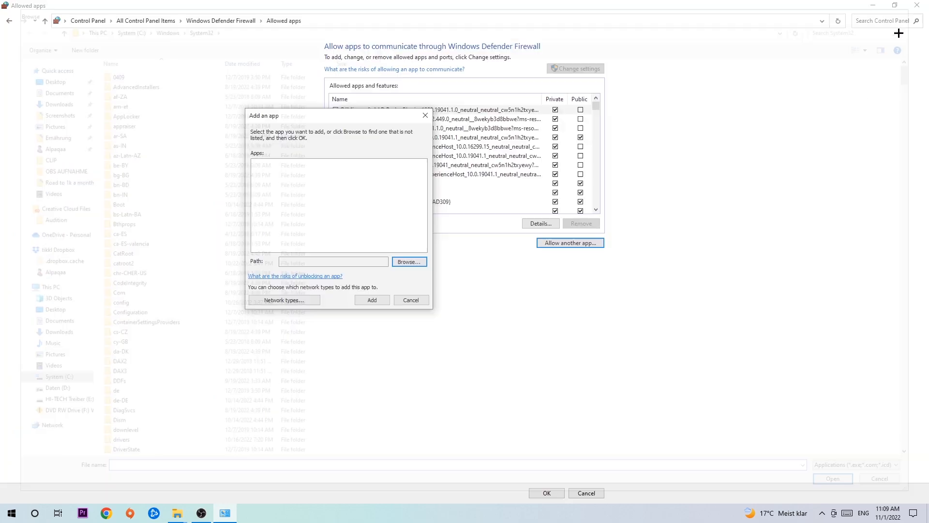
click(411, 300)
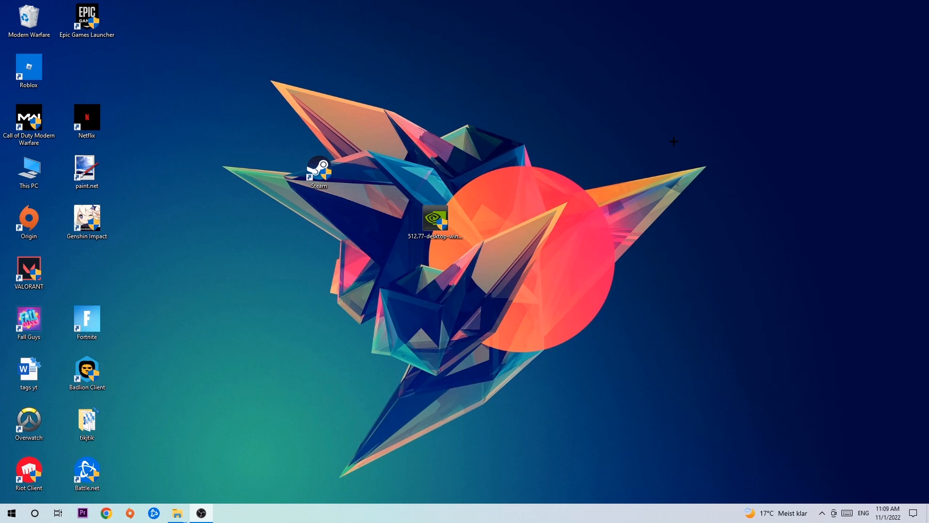
mouse_move(635, 133)
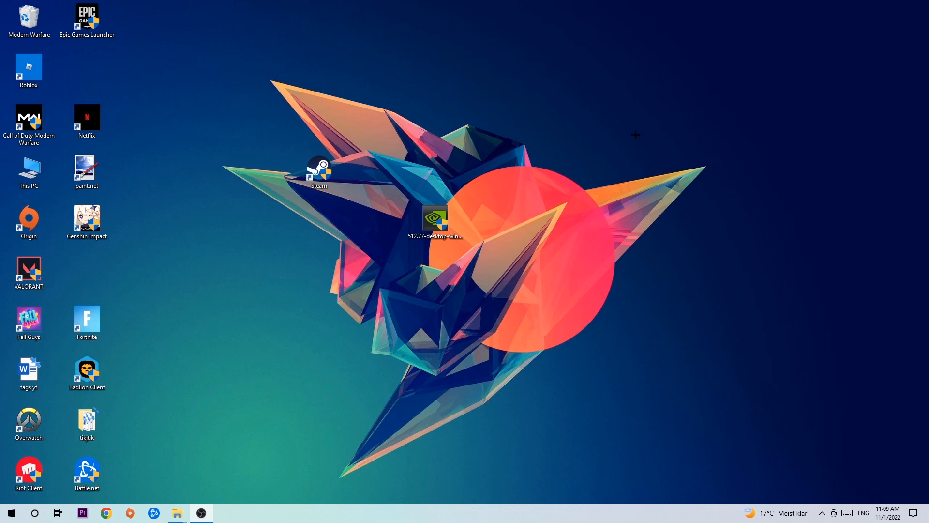